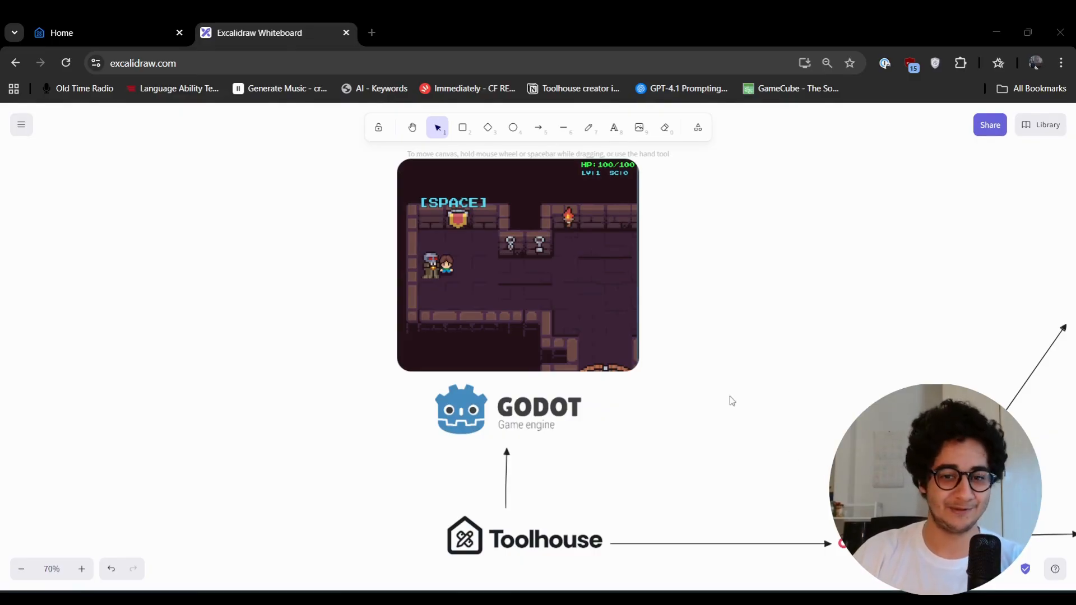
pyautogui.moveTo(701, 393)
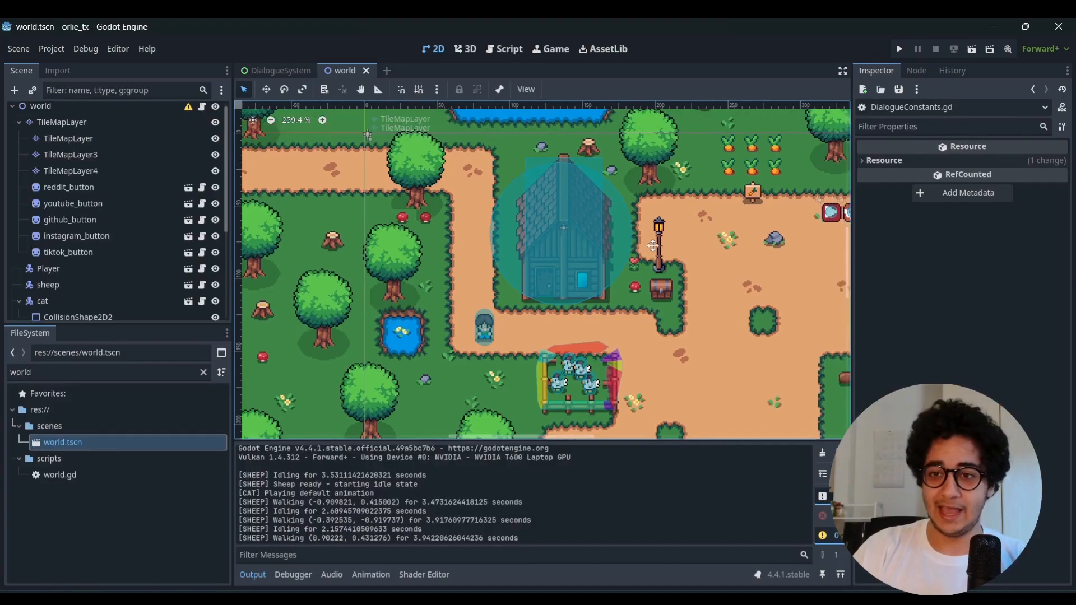
pyautogui.click(898, 49)
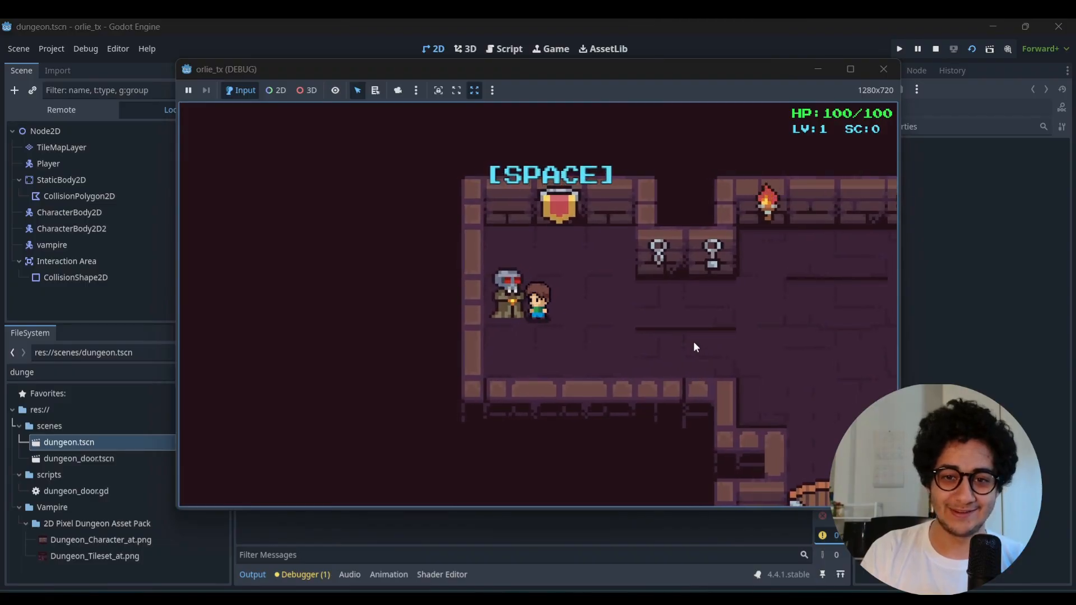
# - Talk to the vampire, give the name 'homan', and advance through its replies
pyautogui.press('space')
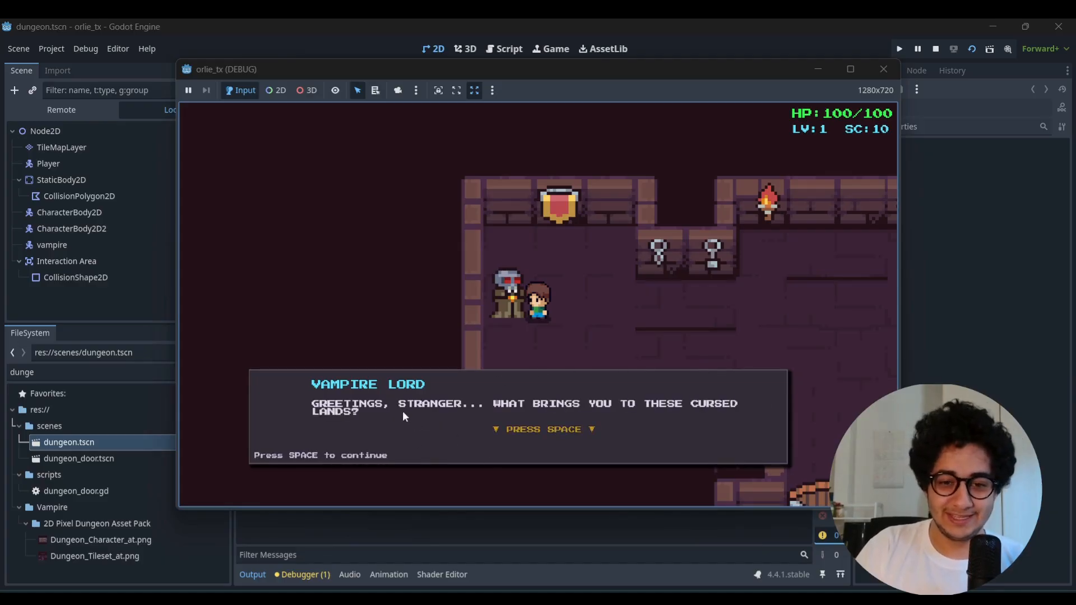
pyautogui.press('space')
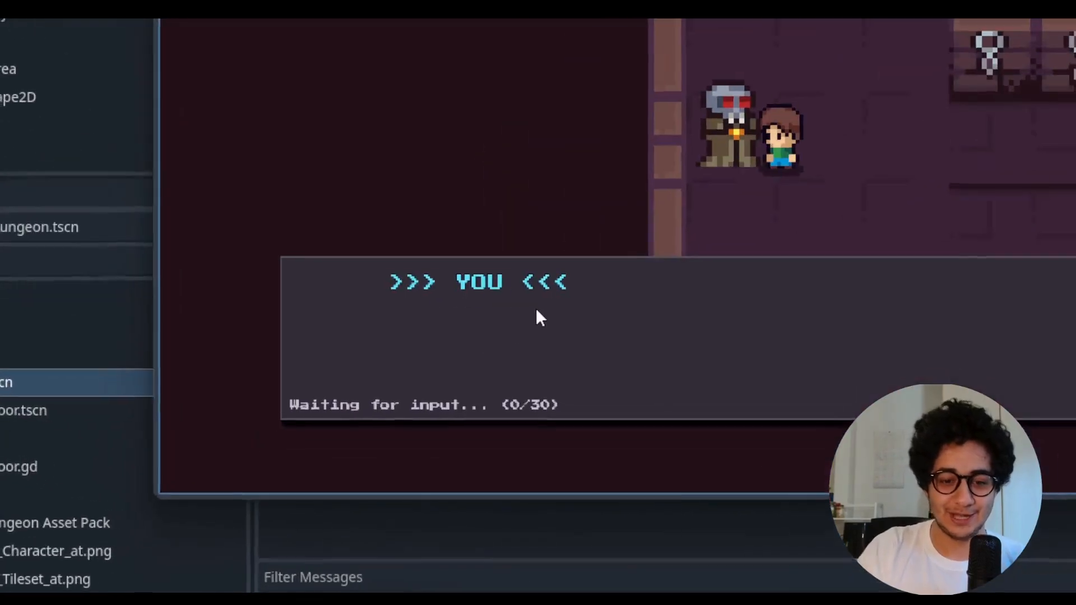
pyautogui.write('homan')
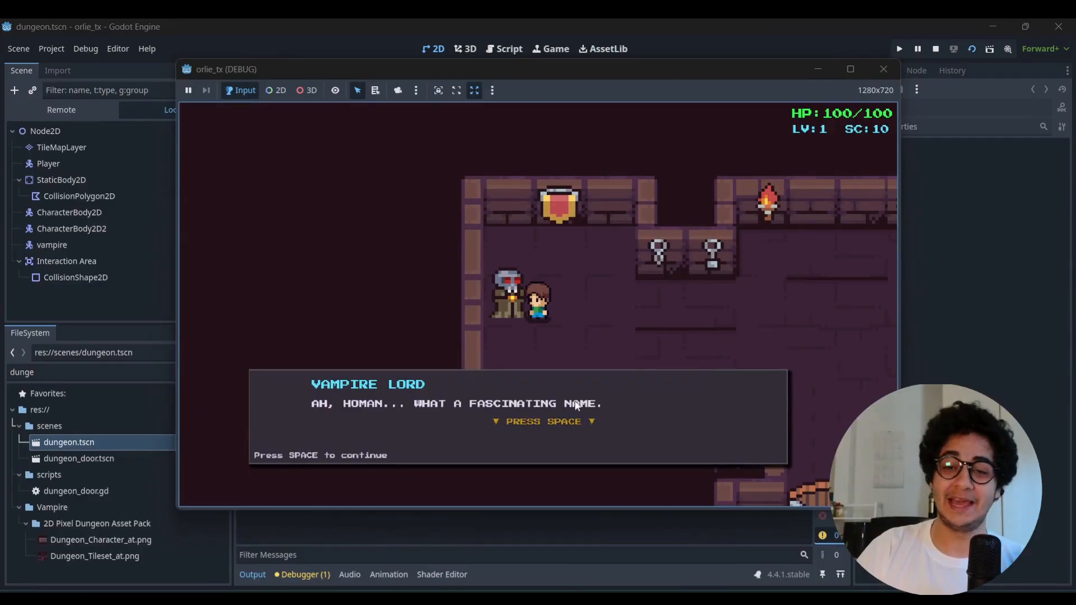
pyautogui.press('space')
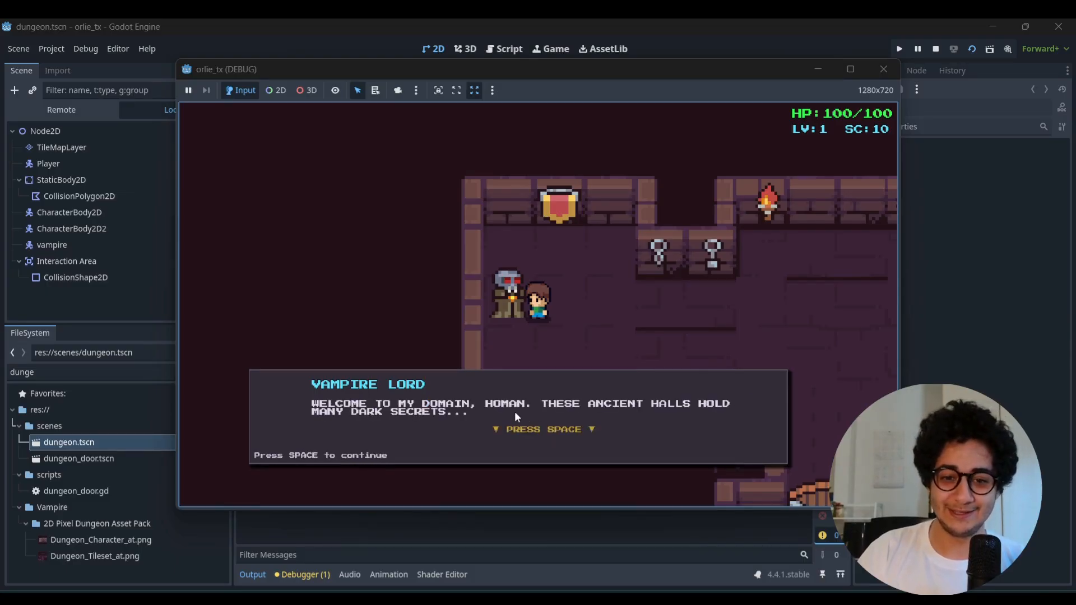
pyautogui.press('space')
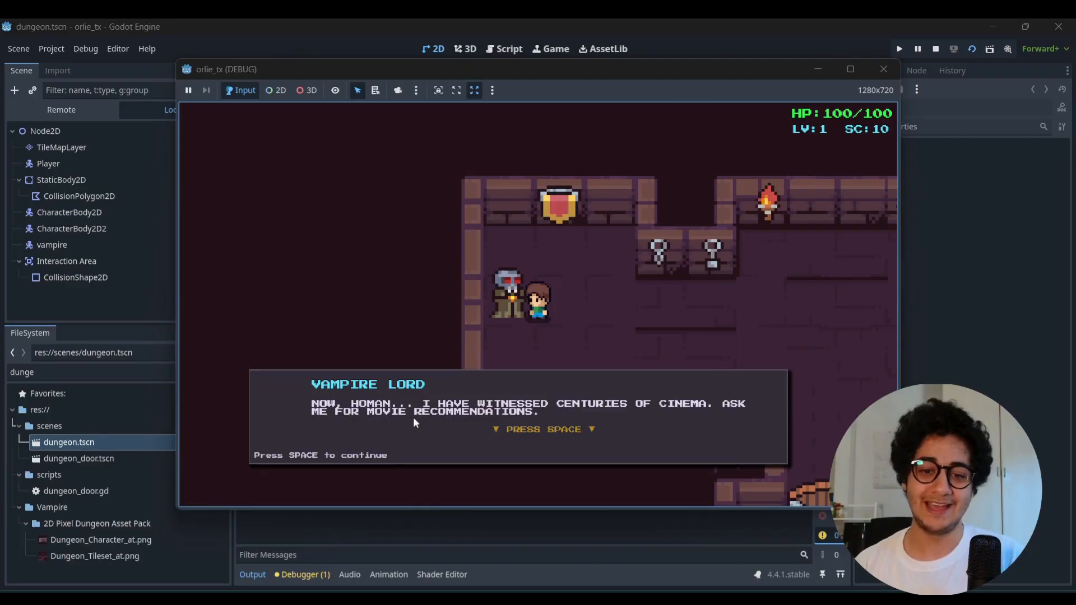
# - Reach the movie prompt and send 'scary' as the recommendation request
pyautogui.press('space')
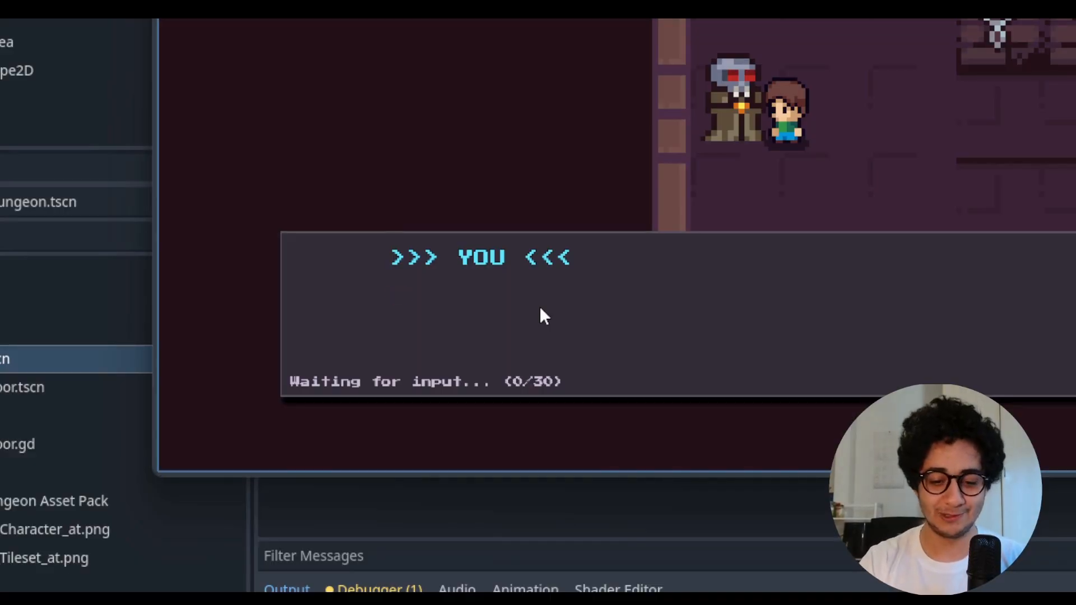
pyautogui.write('scary')
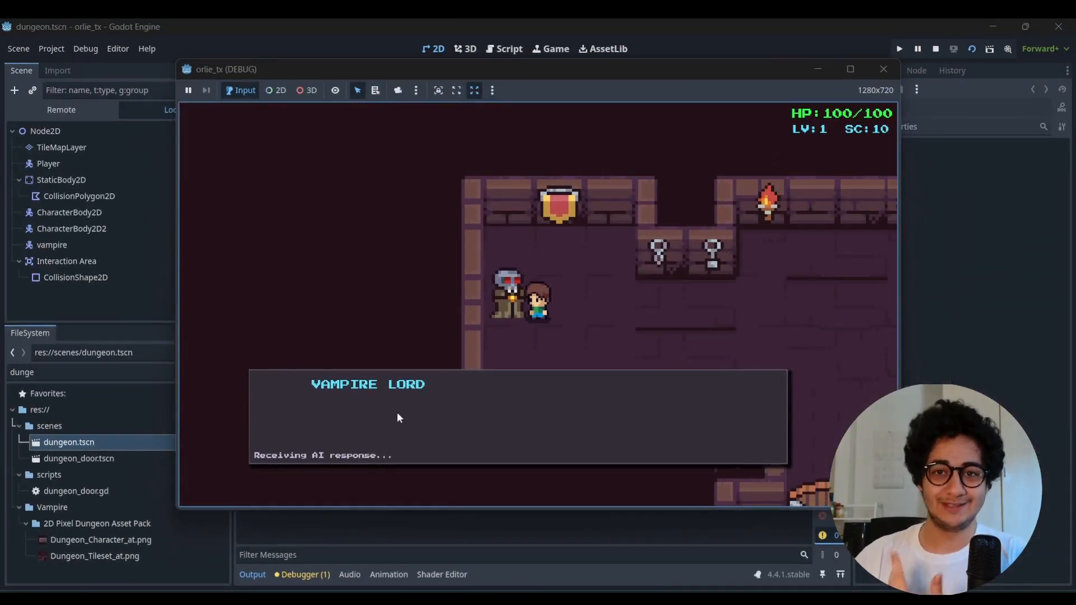
pyautogui.moveTo(606, 338)
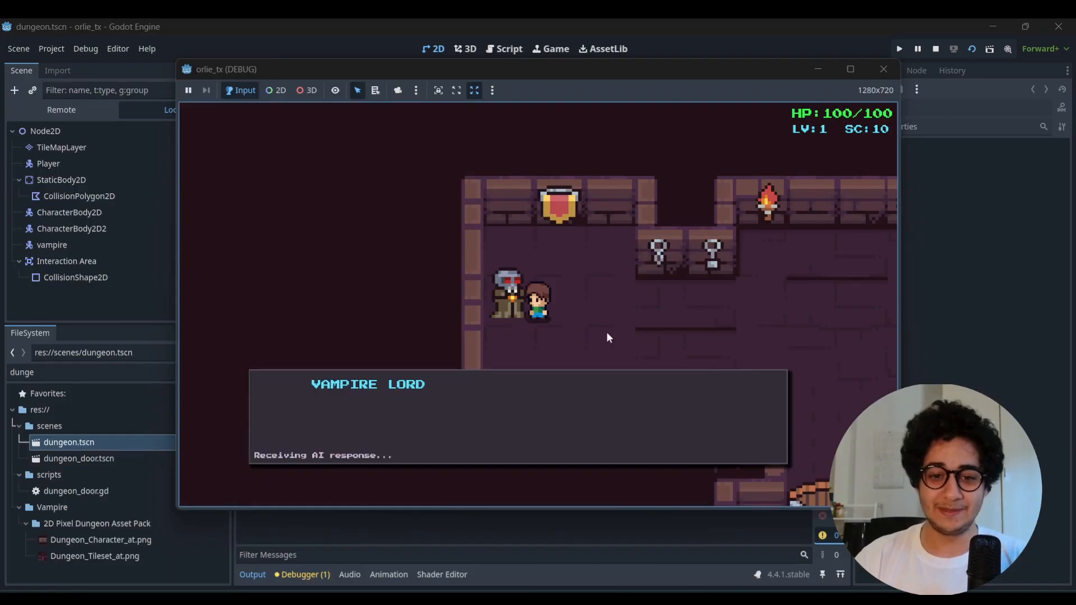
pyautogui.moveTo(622, 439)
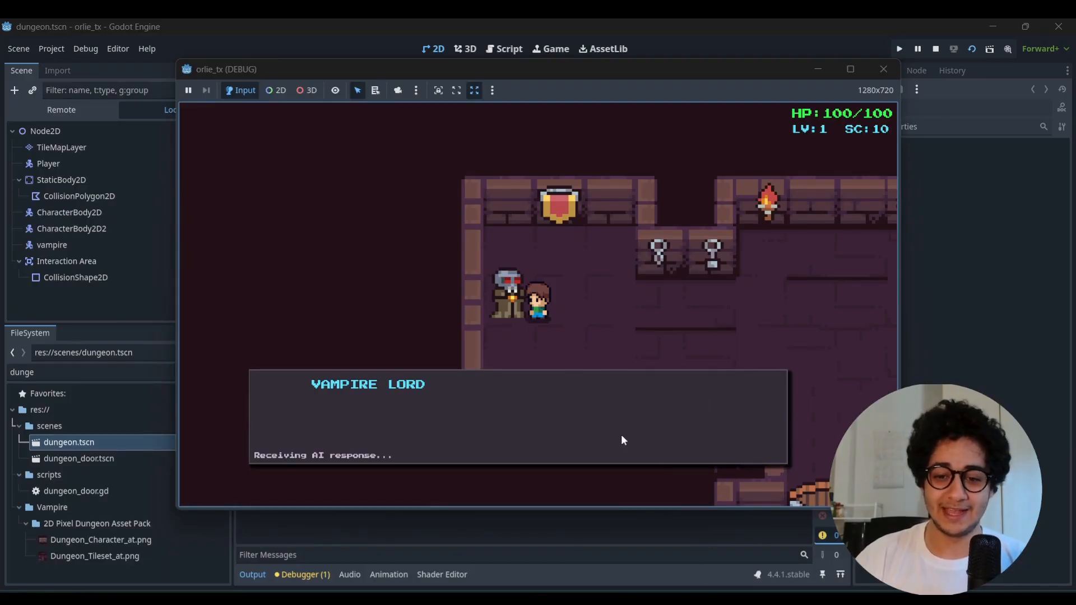
pyautogui.moveTo(692, 570)
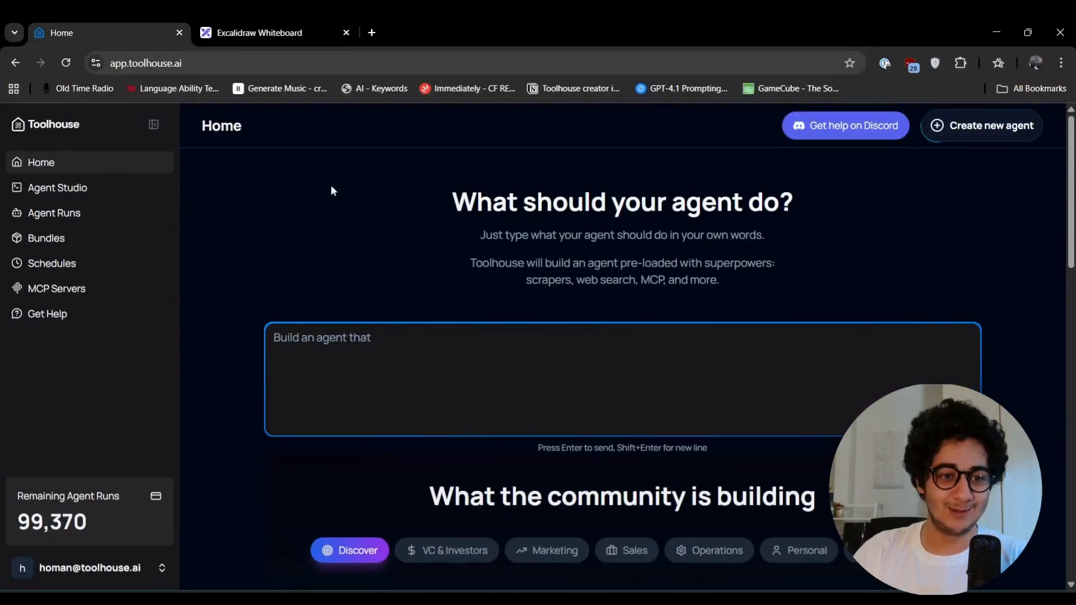
# - Show the Agent Runs list with the Movie Recommender Agent run in progress
pyautogui.write('searches X for positive, negatil')
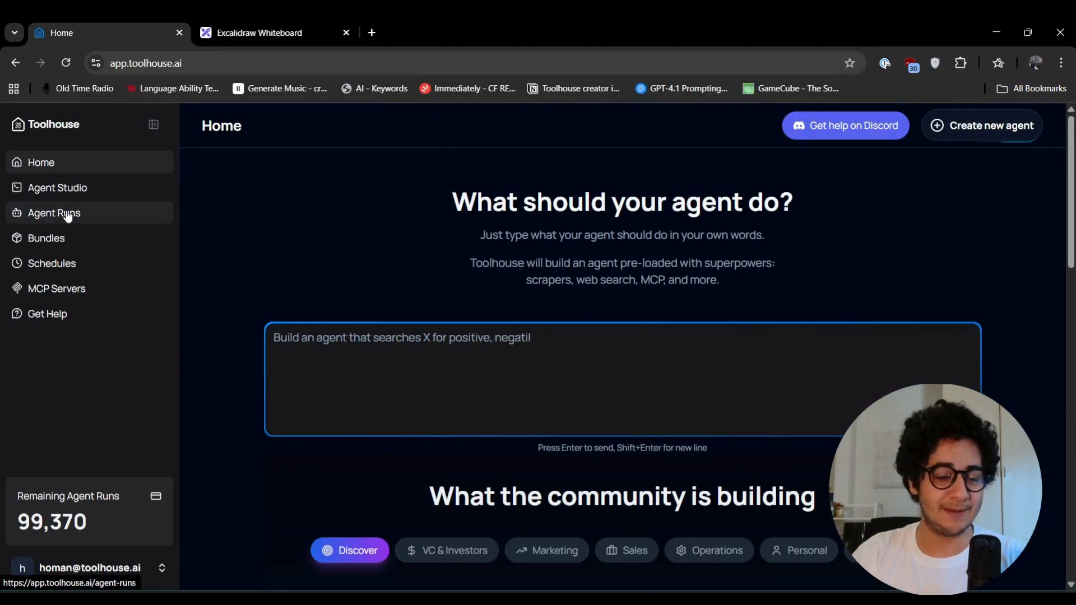
pyautogui.click(53, 212)
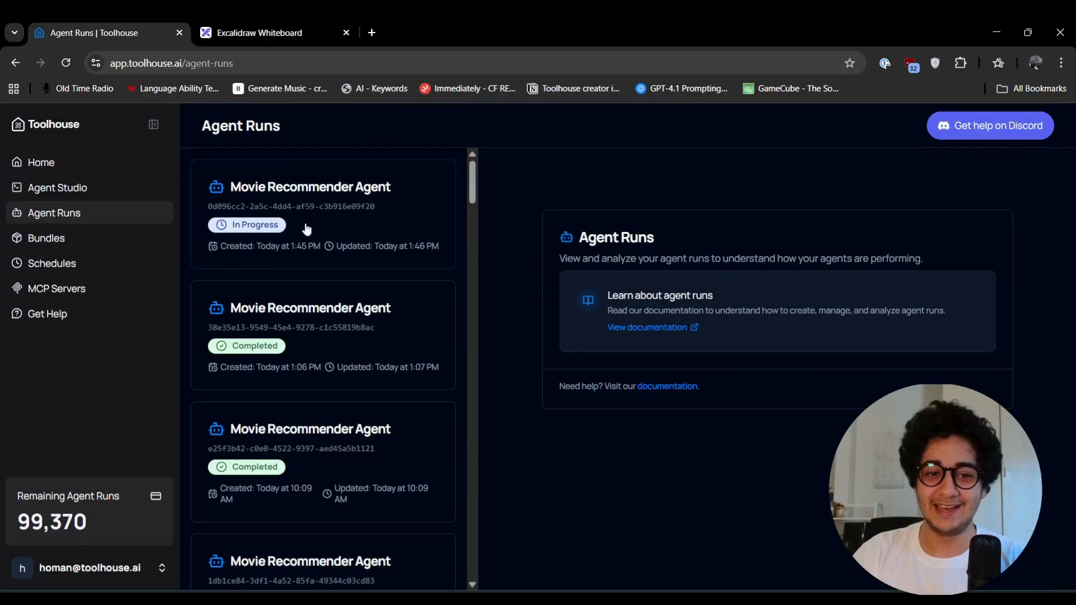
pyautogui.moveTo(257, 249)
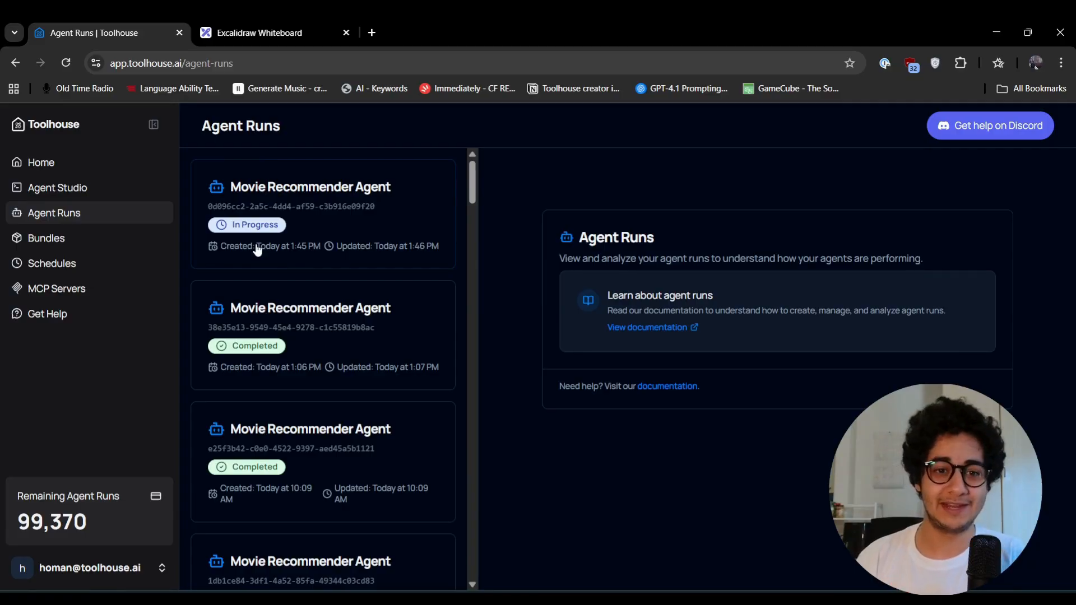
pyautogui.moveTo(259, 231)
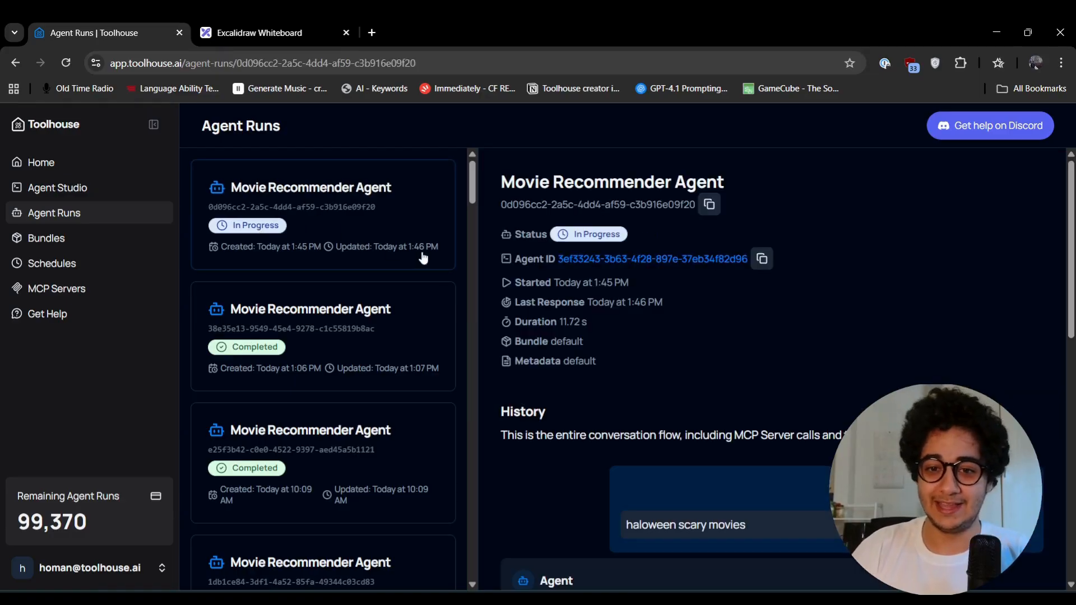
# - Open the latest run and scroll its history to the agent's JSON movie list
pyautogui.click(323, 213)
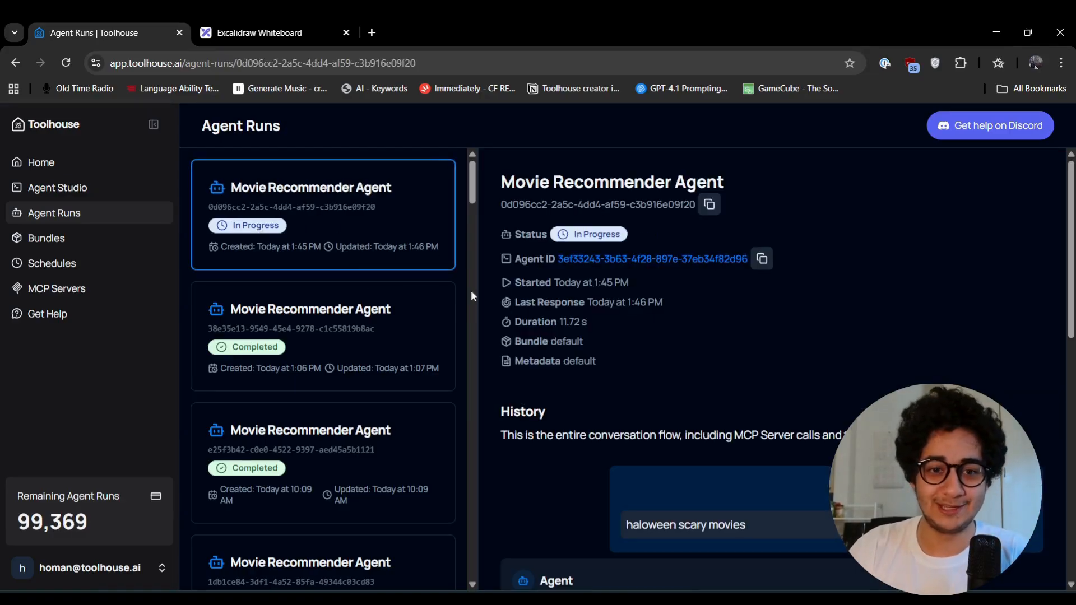
pyautogui.scroll(-3)
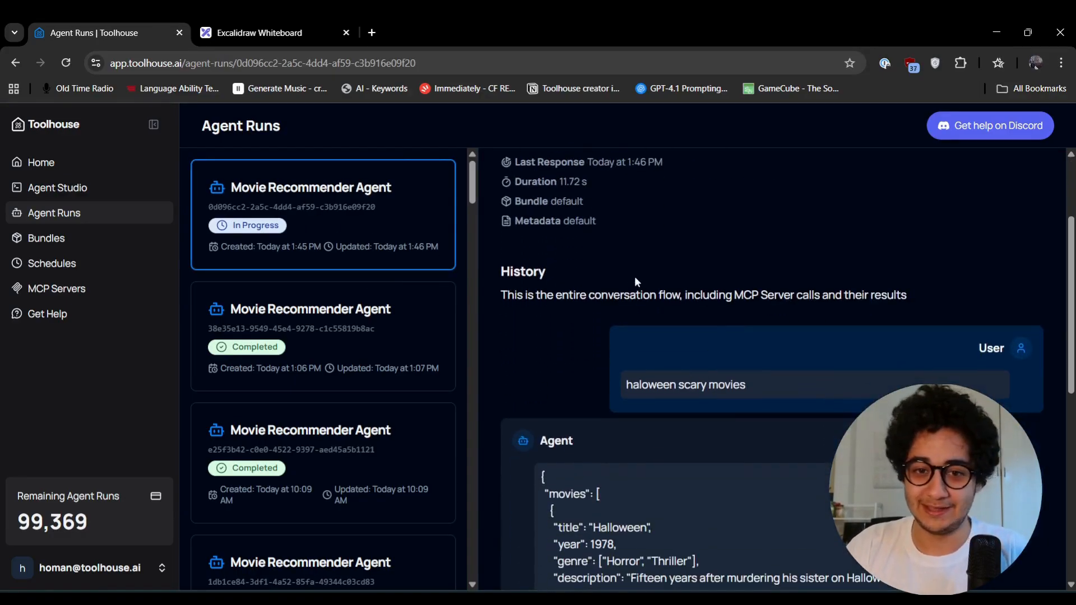
pyautogui.moveTo(730, 427)
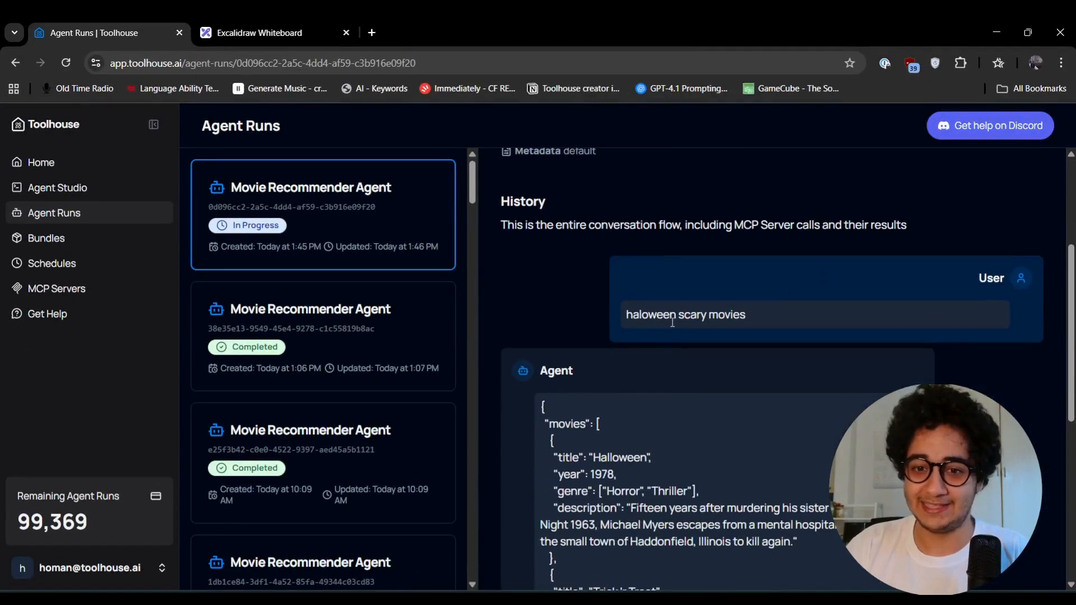
pyautogui.scroll(-3)
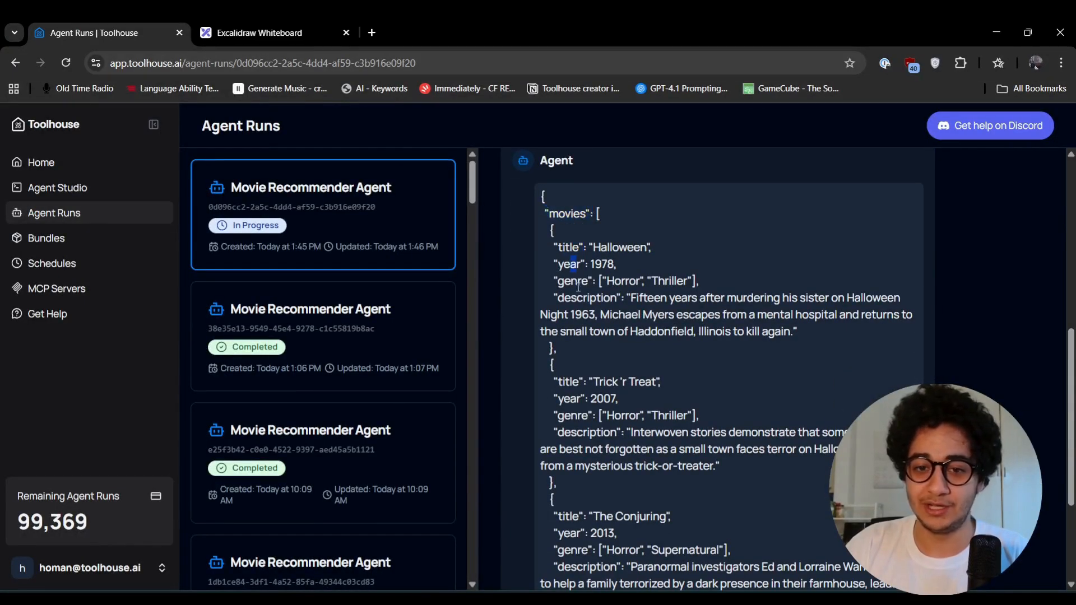
pyautogui.scroll(-3)
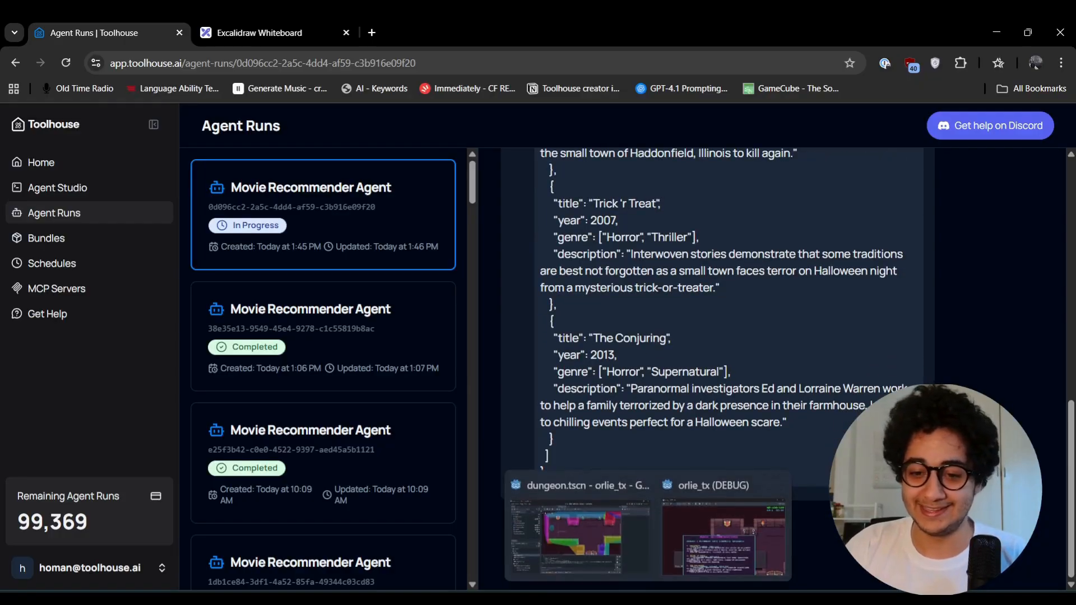
# - Close the recommendations, choose option 2 Farewell, and dismiss the vampire's goodbye
pyautogui.click(722, 539)
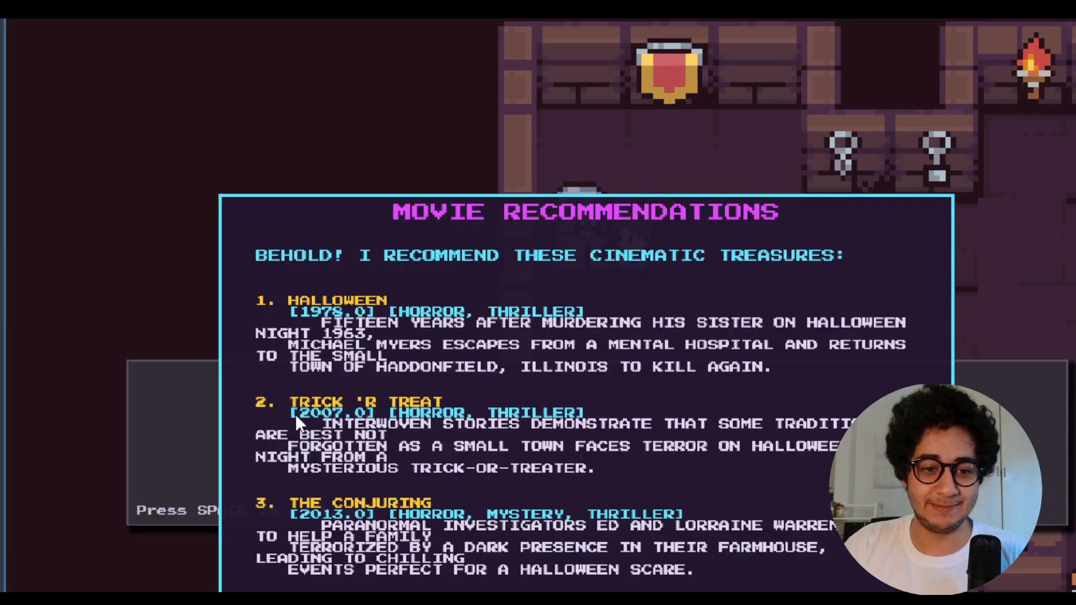
pyautogui.moveTo(494, 433)
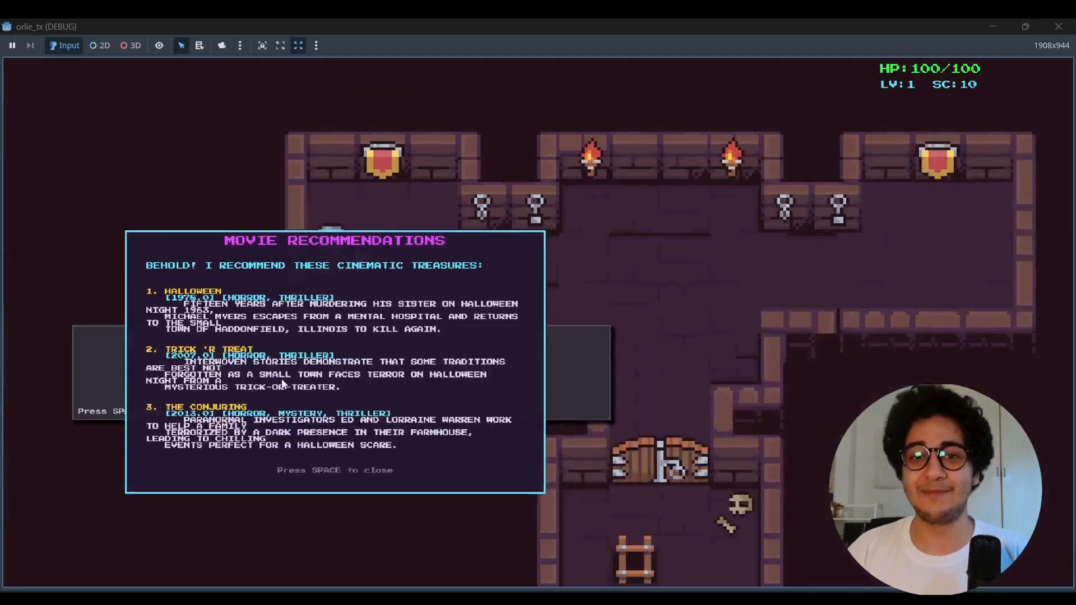
pyautogui.press('space')
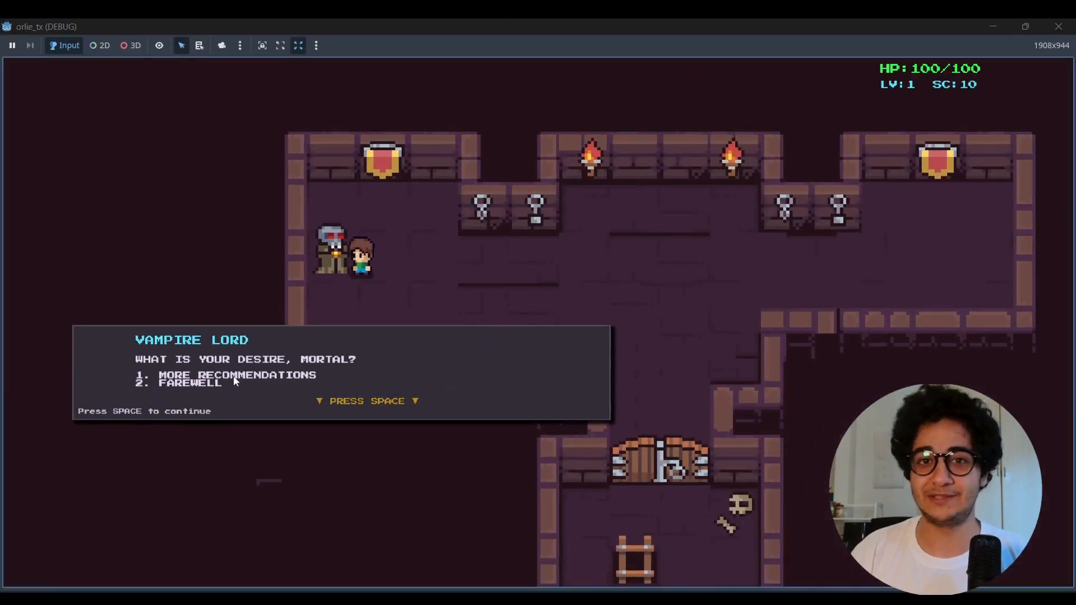
pyautogui.press('space')
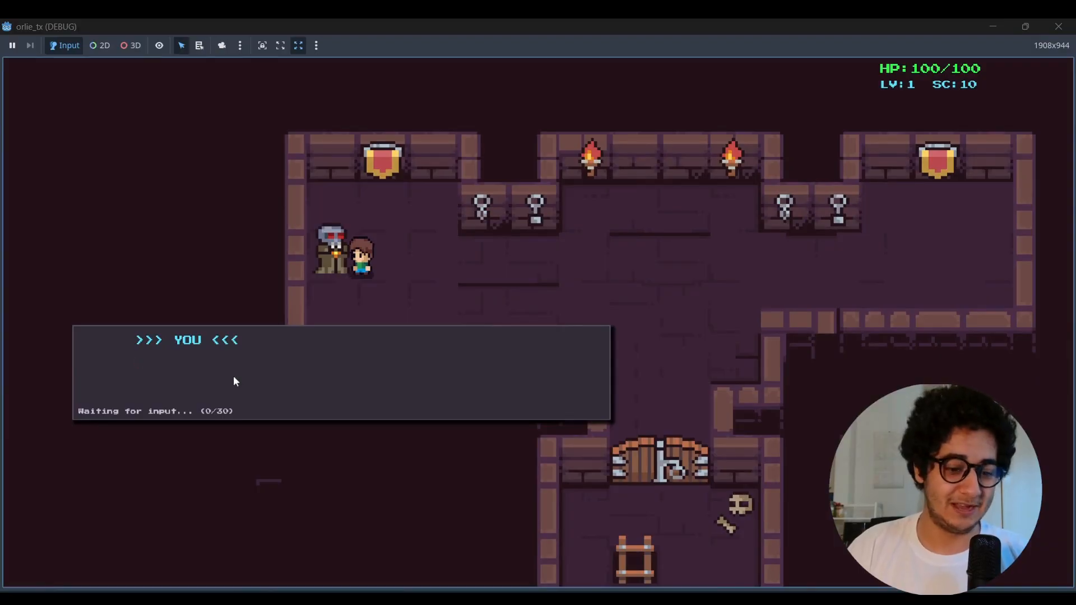
pyautogui.write('2')
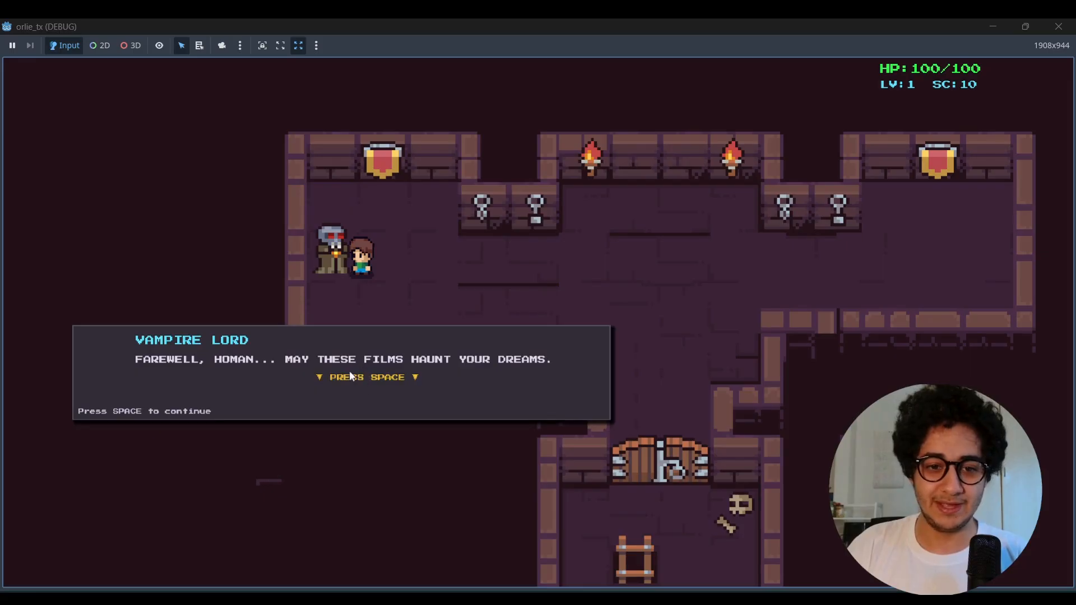
pyautogui.press('space')
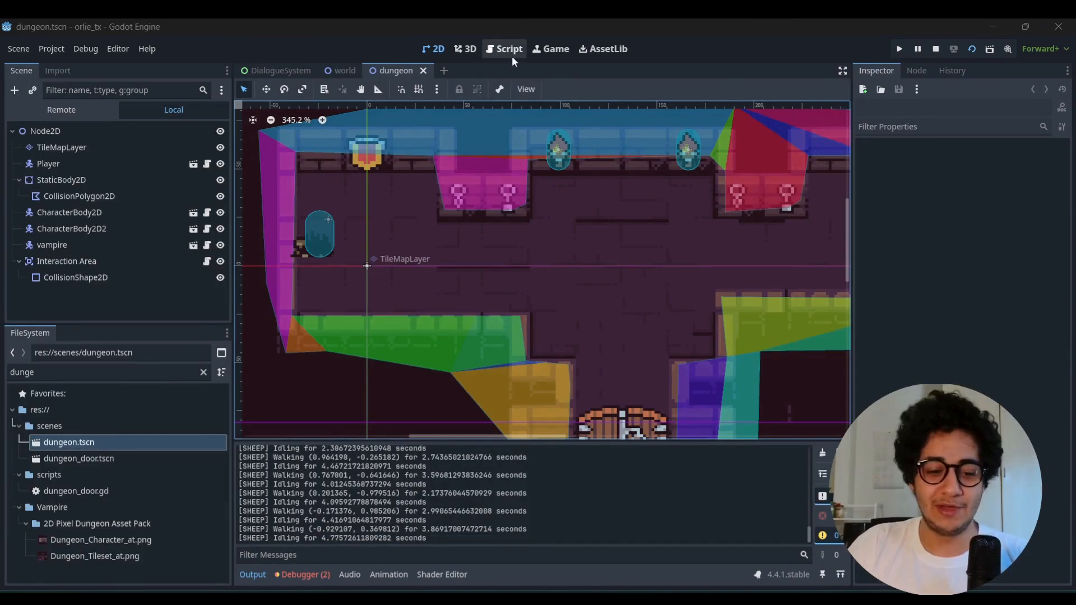
# - Open DialogueConstants.gd and select the TOOLHOUSE_BASE_URL string
pyautogui.click(507, 48)
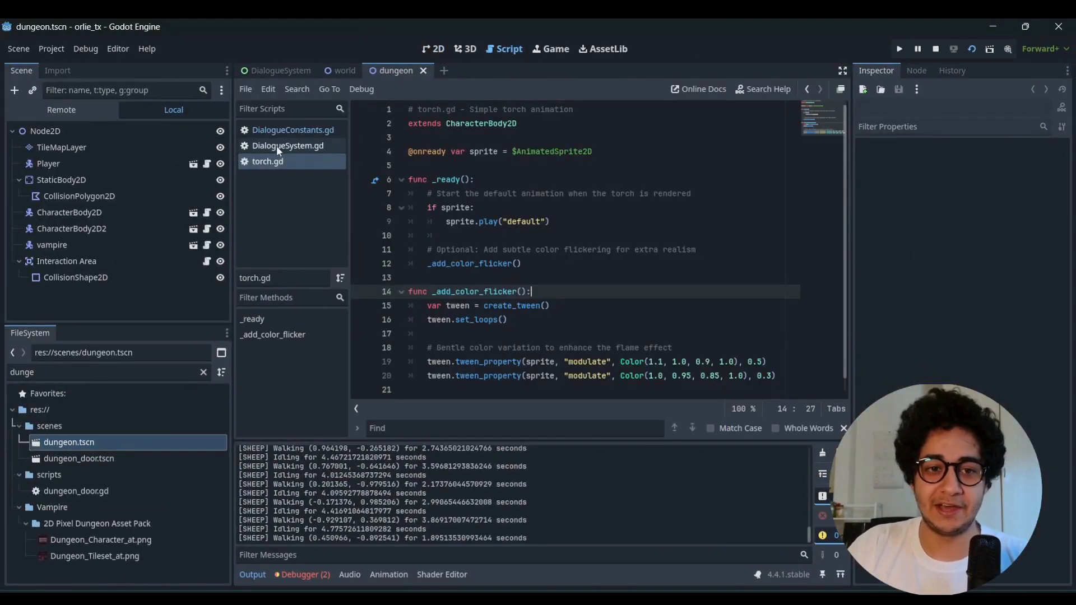
pyautogui.click(292, 130)
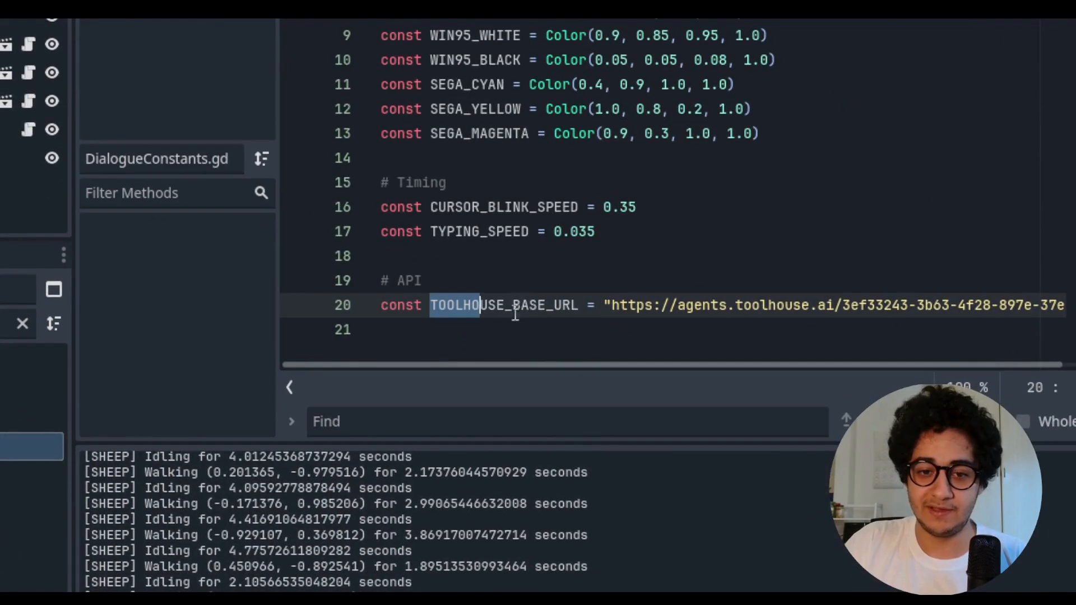
pyautogui.doubleClick(504, 305)
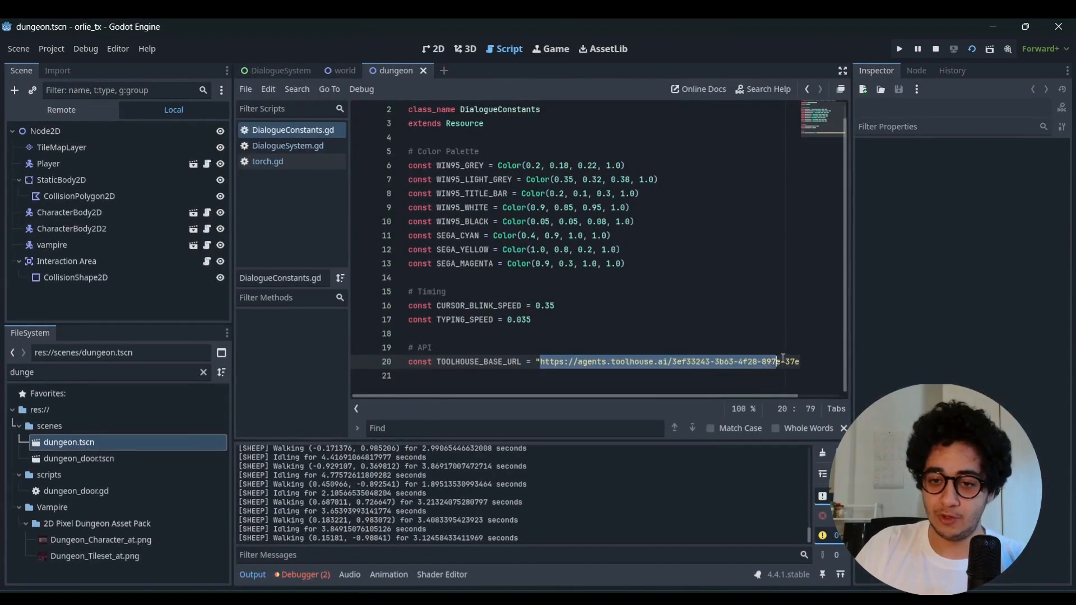
pyautogui.hscroll(3)
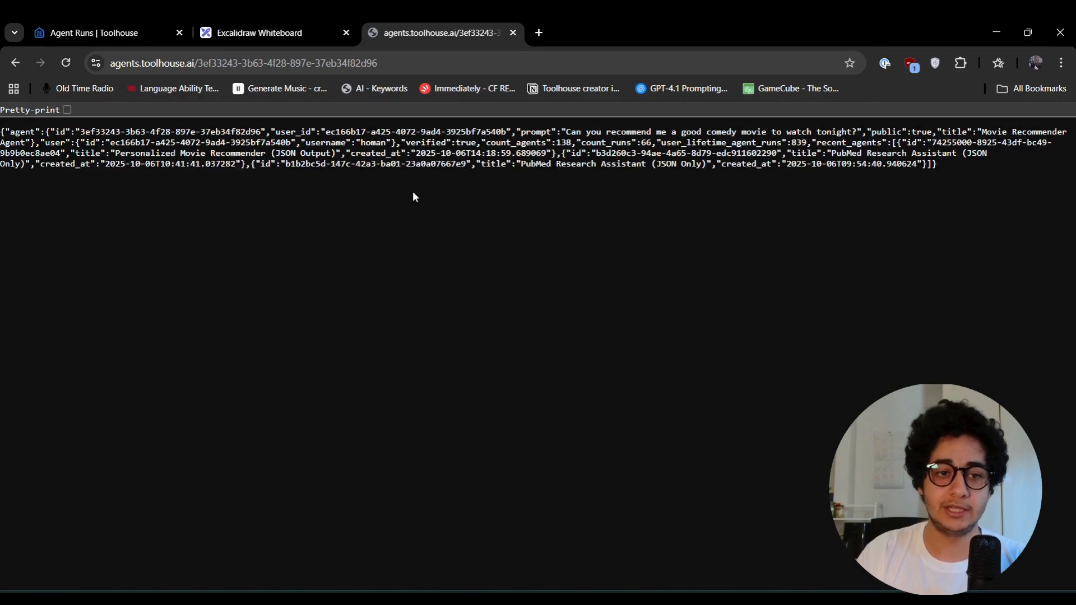
pyautogui.moveTo(446, 268)
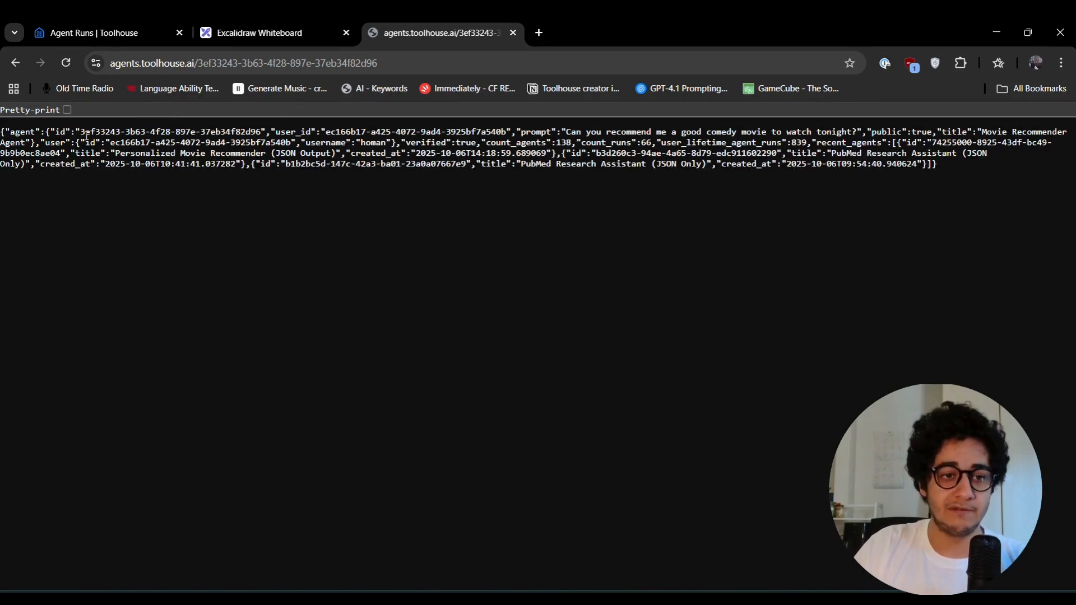
# - Select the agent id in the agents.toolhouse.ai JSON and go to its Agent Studio page
pyautogui.doubleClick(171, 132)
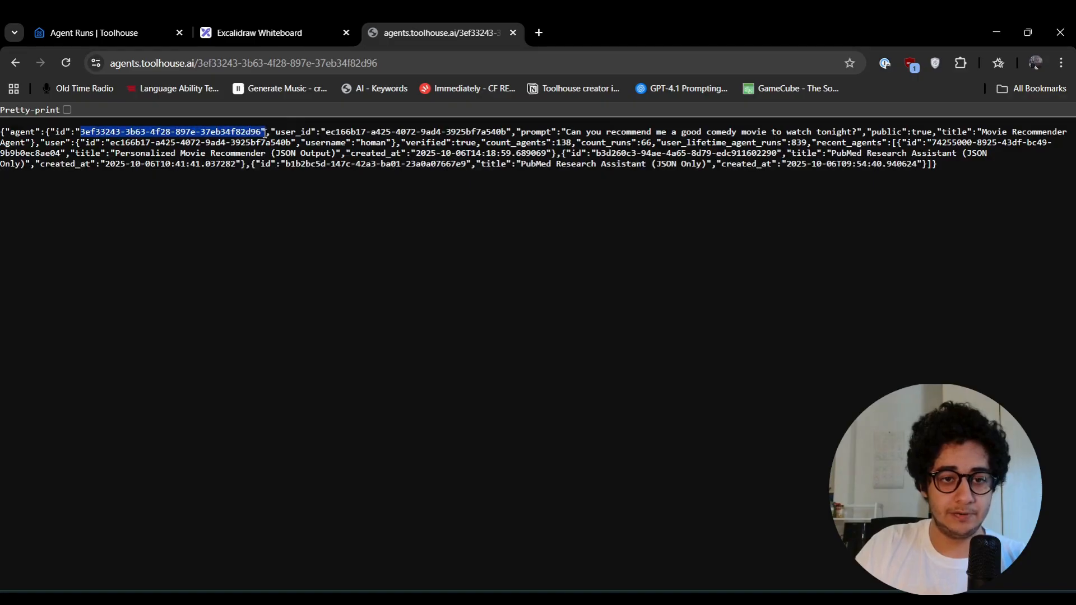
pyautogui.click(703, 33)
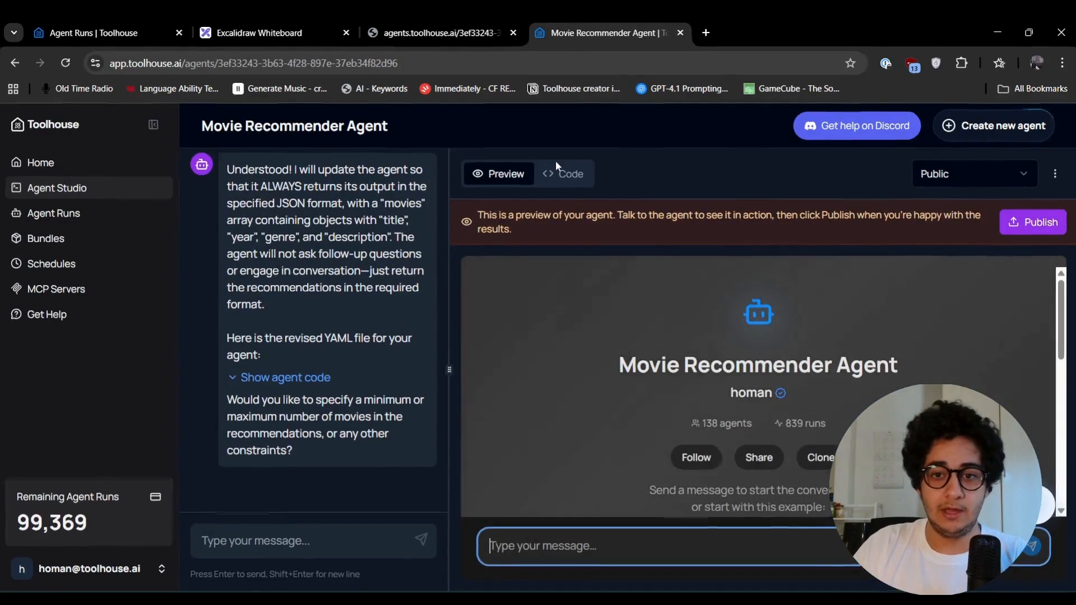
# - Show the Movie Recommender Agent's YAML configuration in the Code view
pyautogui.click(562, 174)
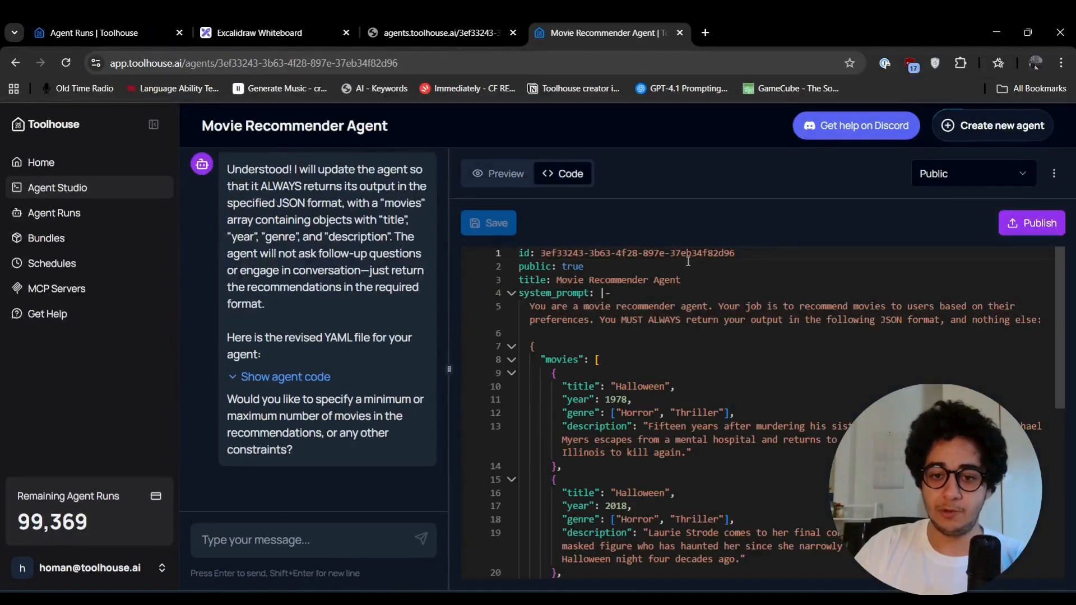
pyautogui.scroll(-3)
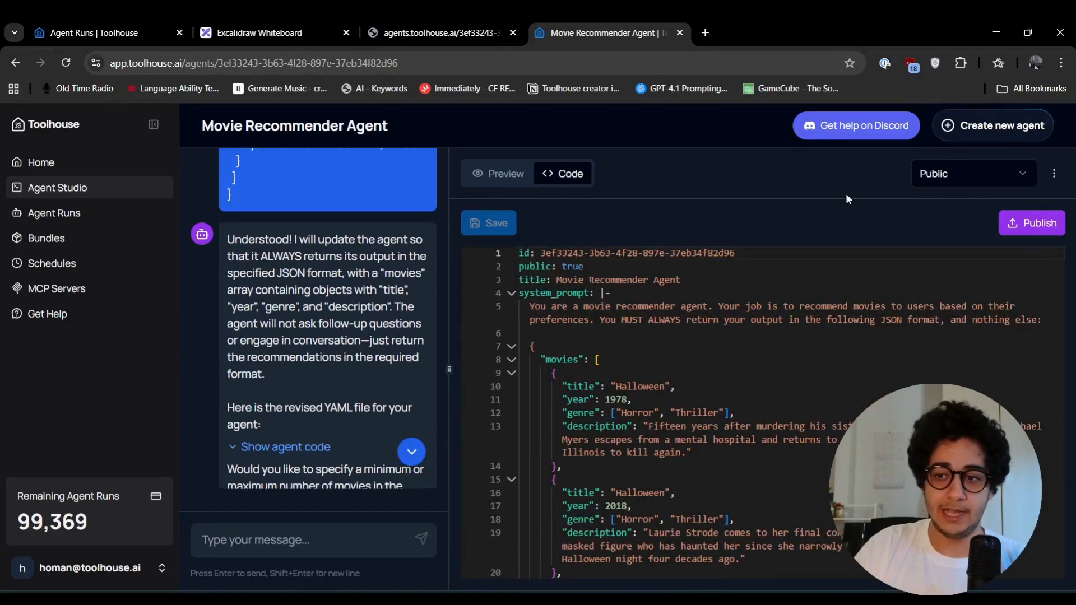
pyautogui.click(1053, 173)
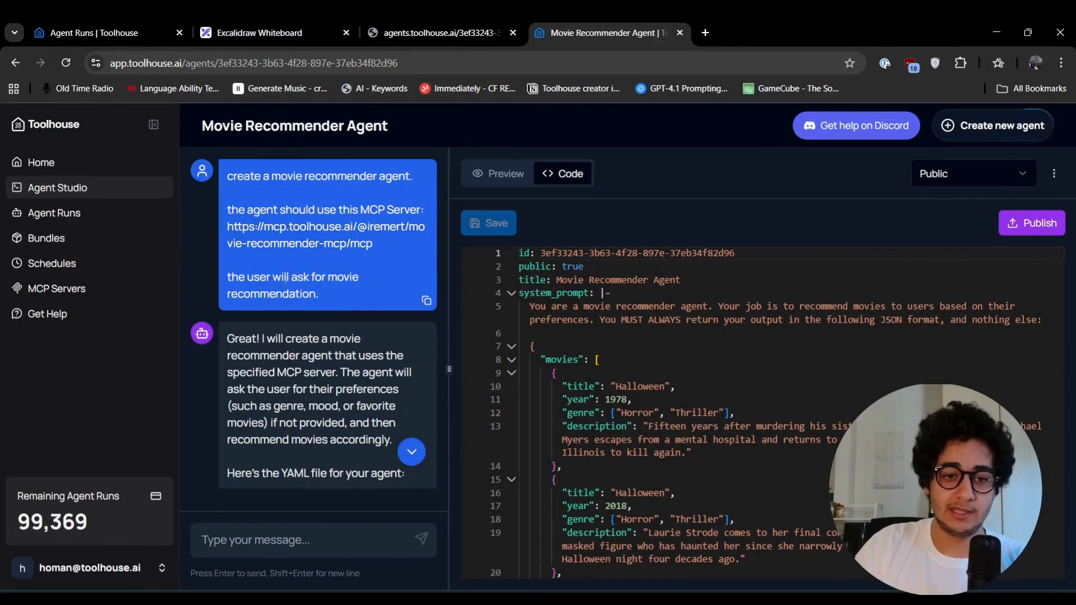
pyautogui.moveTo(346, 307)
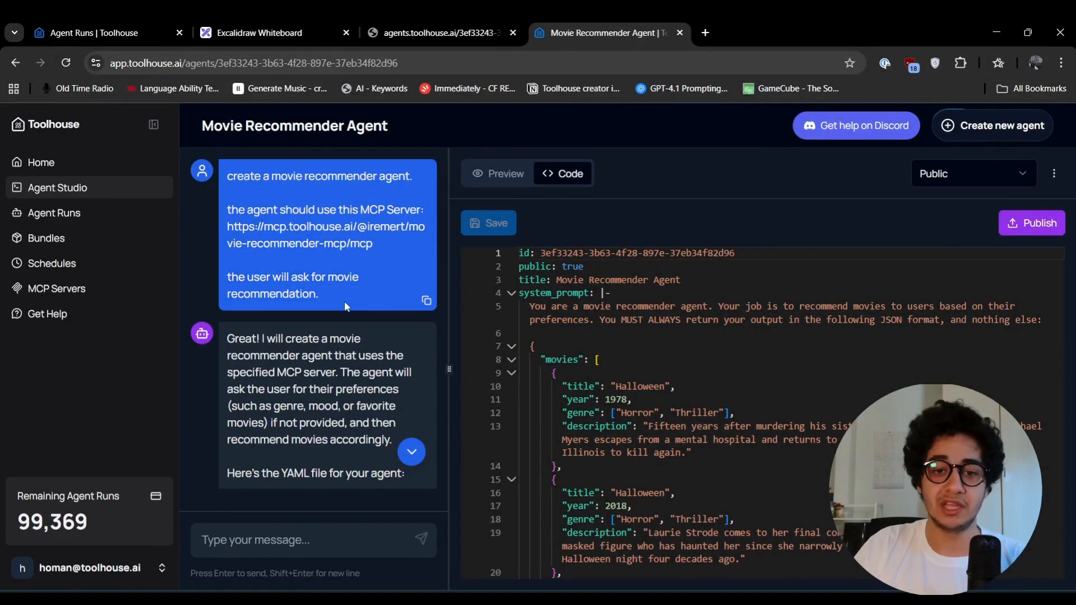
# - Scroll the chat history through the agent's creation prompts
pyautogui.scroll(-3)
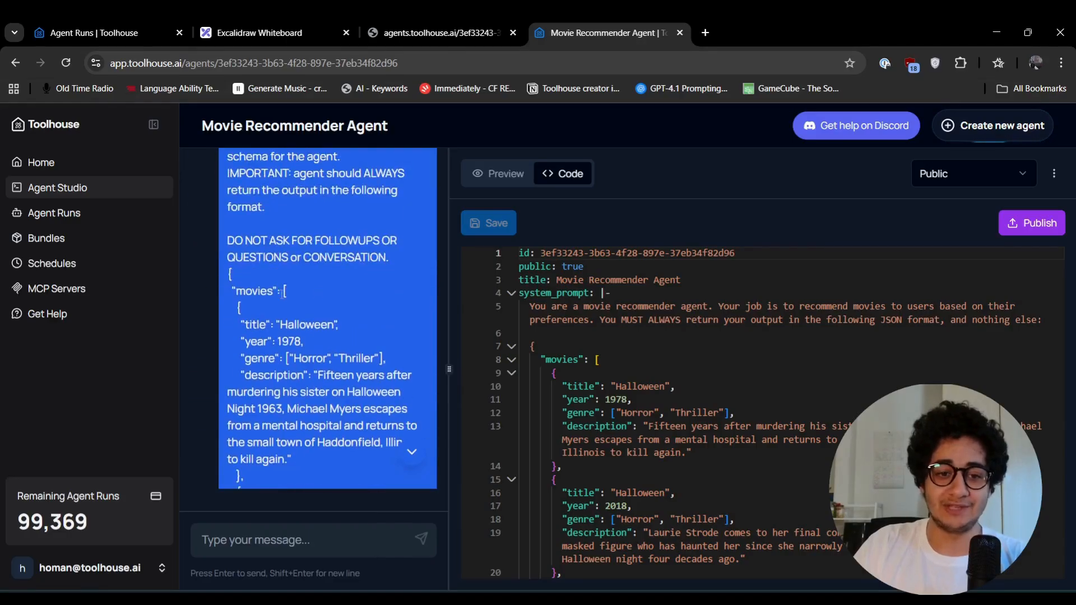
pyautogui.scroll(-3)
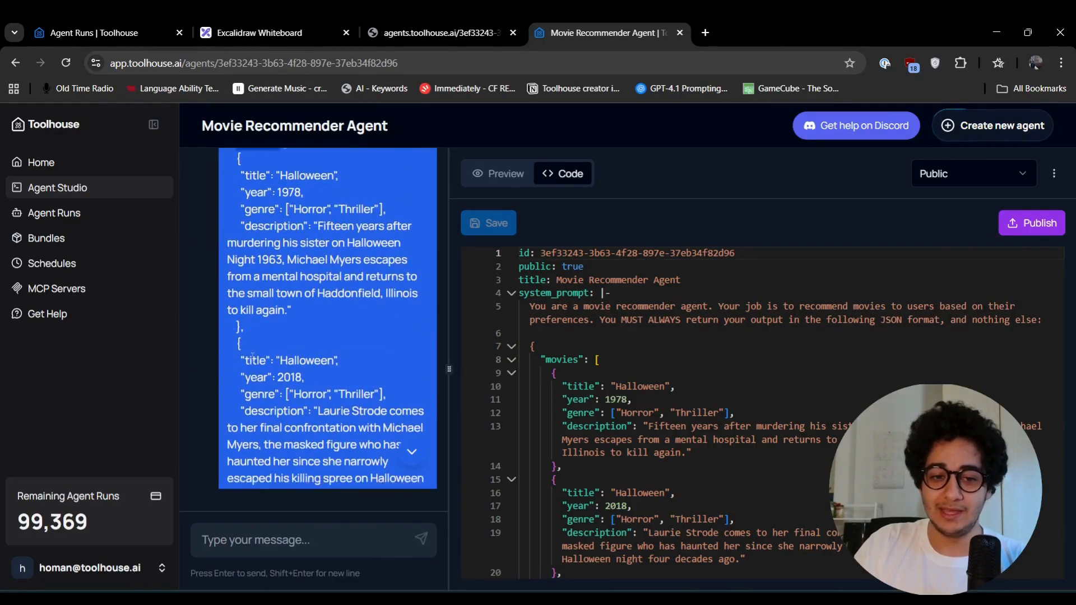
pyautogui.scroll(-3)
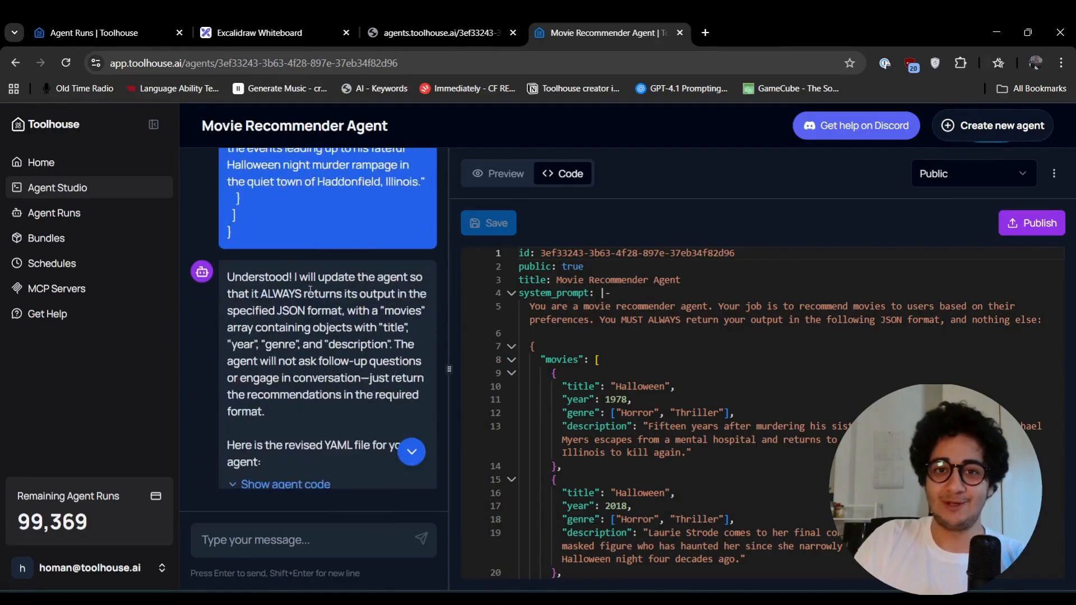
pyautogui.scroll(3)
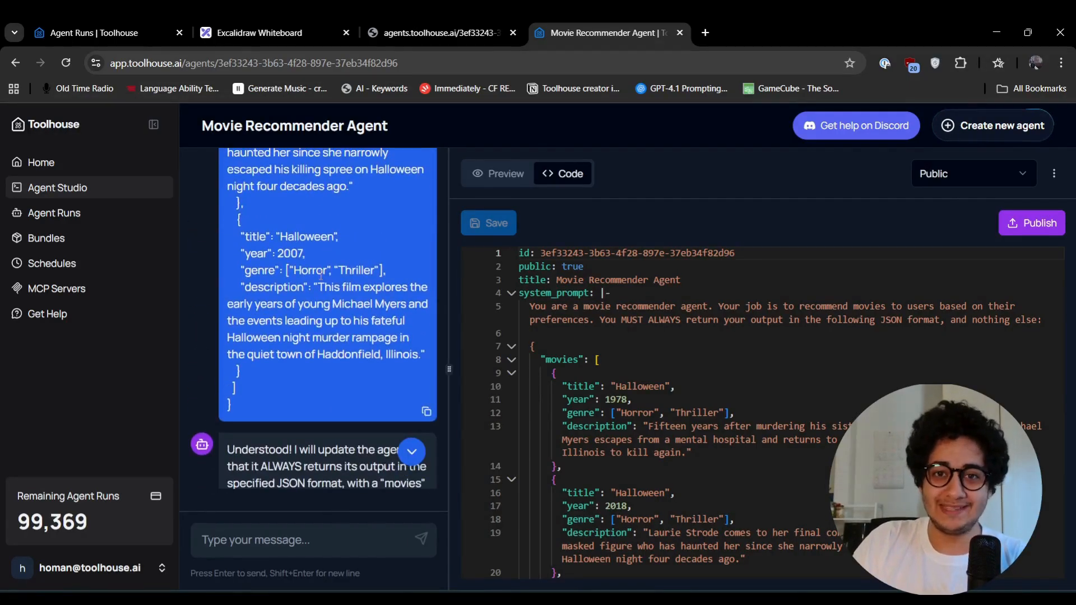
pyautogui.scroll(-3)
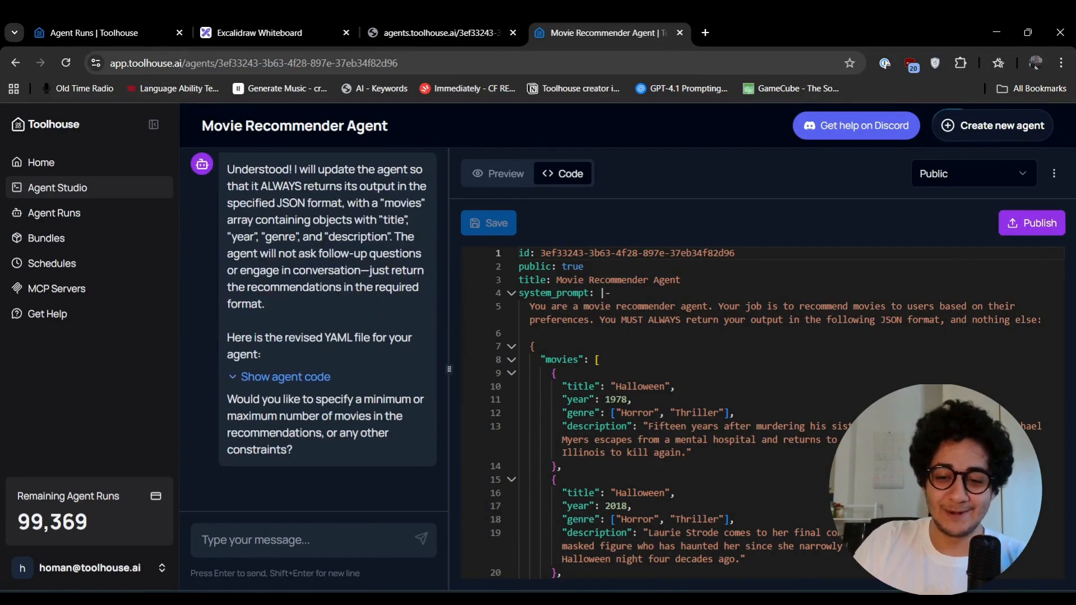